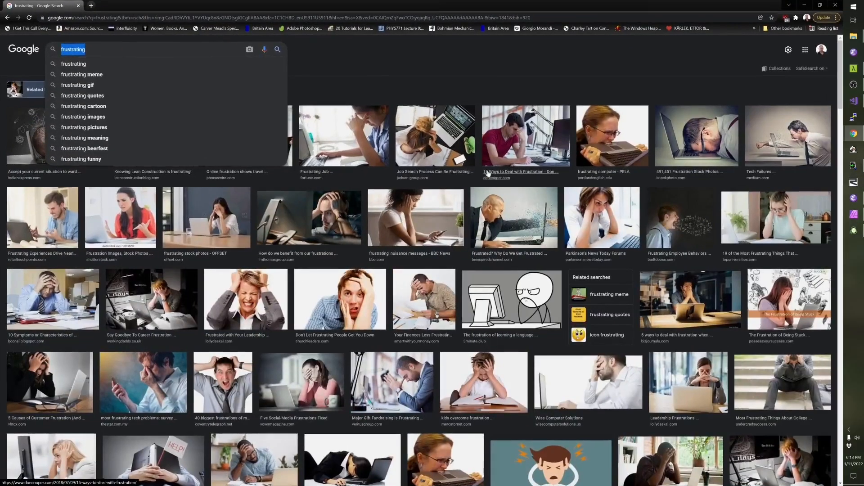
# - Close the autocomplete dropdown to reveal the 'frustrating' image results grid
pyautogui.click(447, 102)
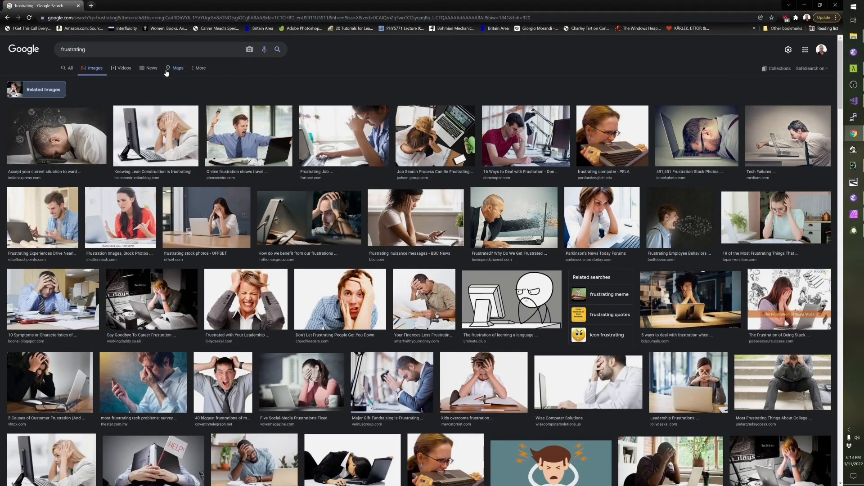
pyautogui.moveTo(297, 51)
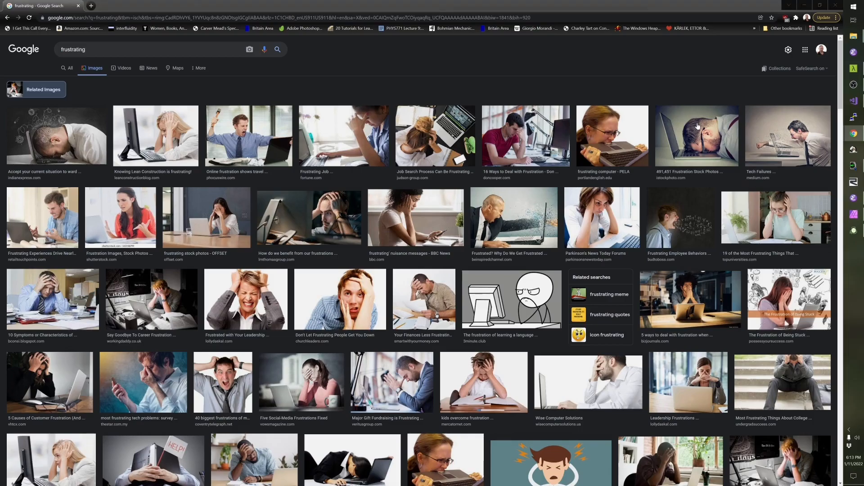
pyautogui.moveTo(593, 60)
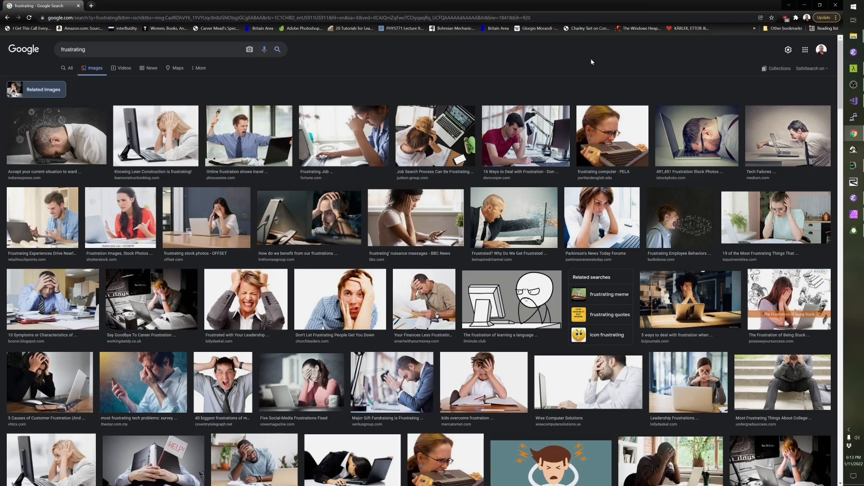
# - Scroll down through rows of photos of people frustrated at laptops and desks
pyautogui.scroll(-3)
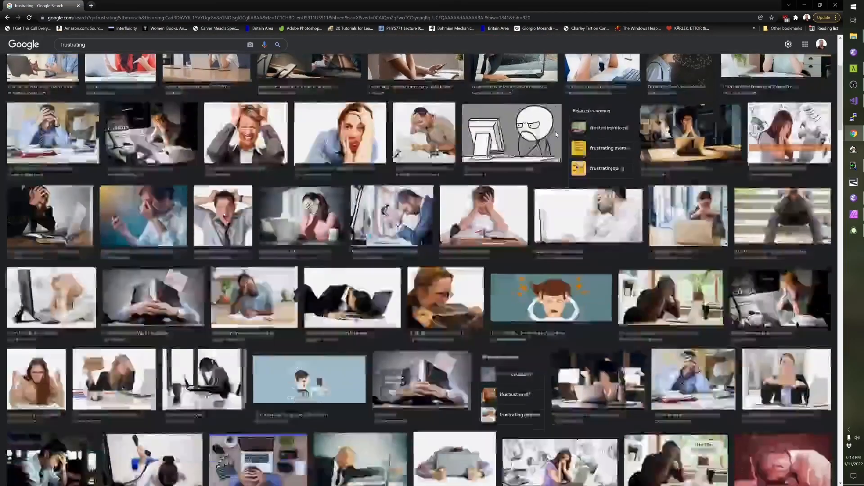
pyautogui.scroll(-3)
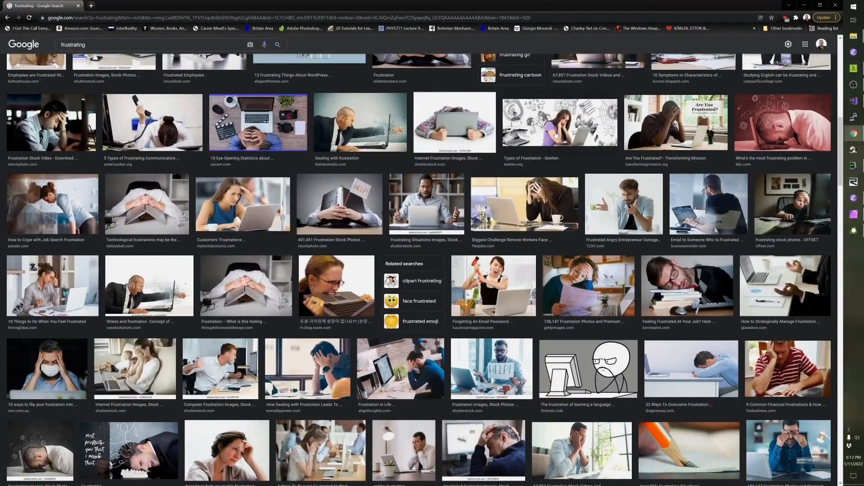
pyautogui.scroll(-3)
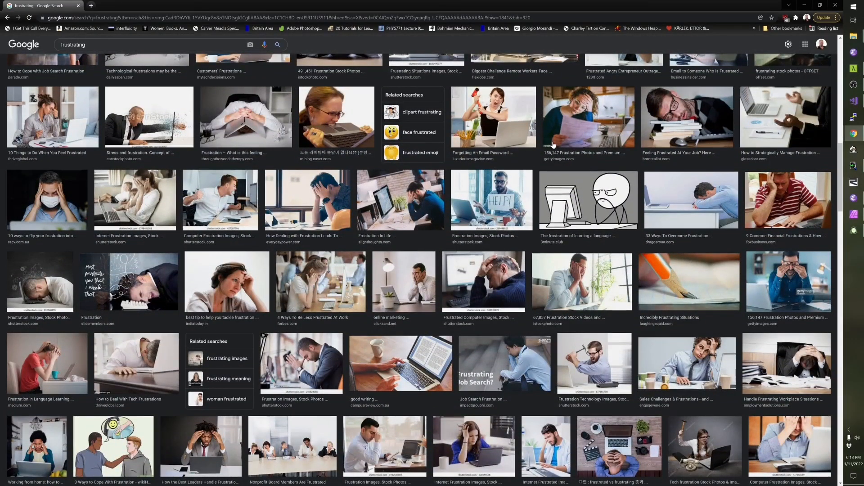
pyautogui.scroll(-3)
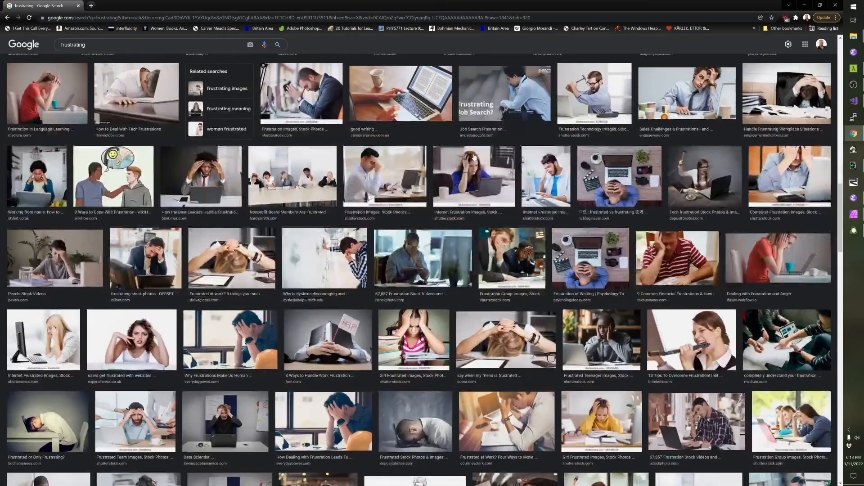
pyautogui.scroll(-3)
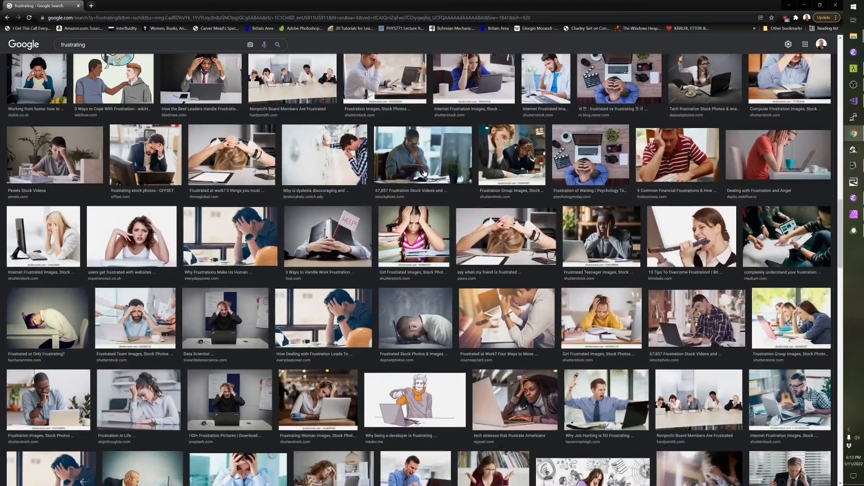
pyautogui.scroll(-3)
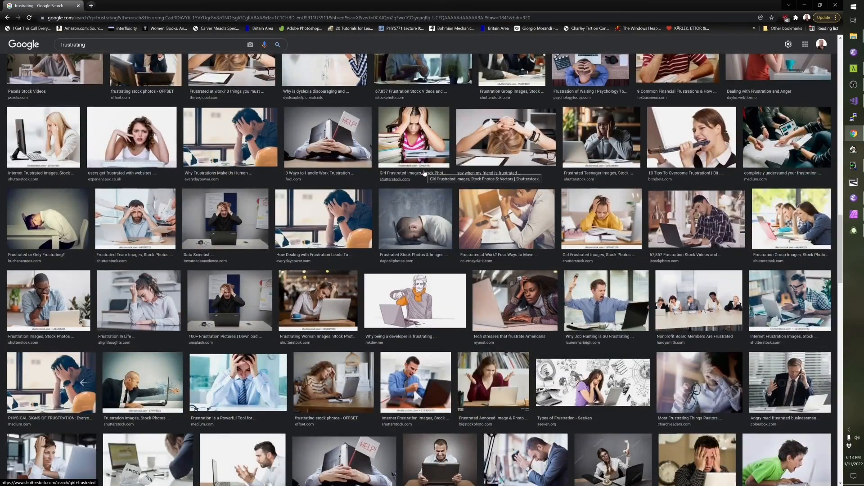
pyautogui.scroll(-3)
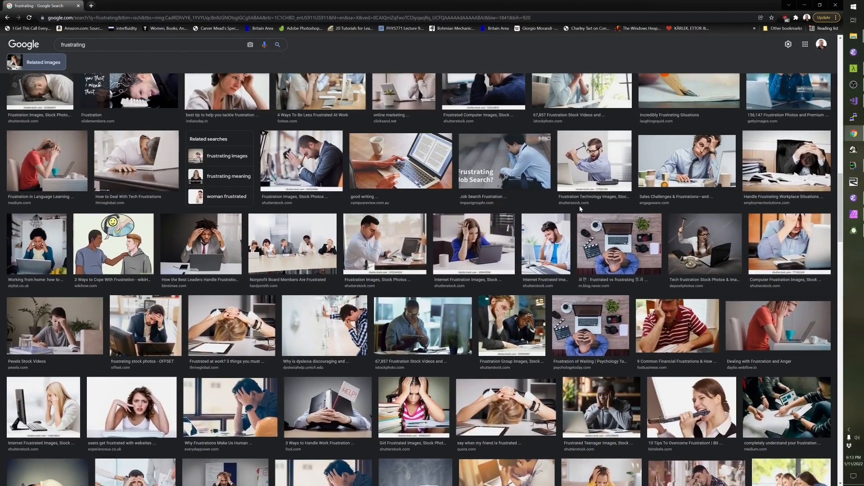
pyautogui.moveTo(518, 226)
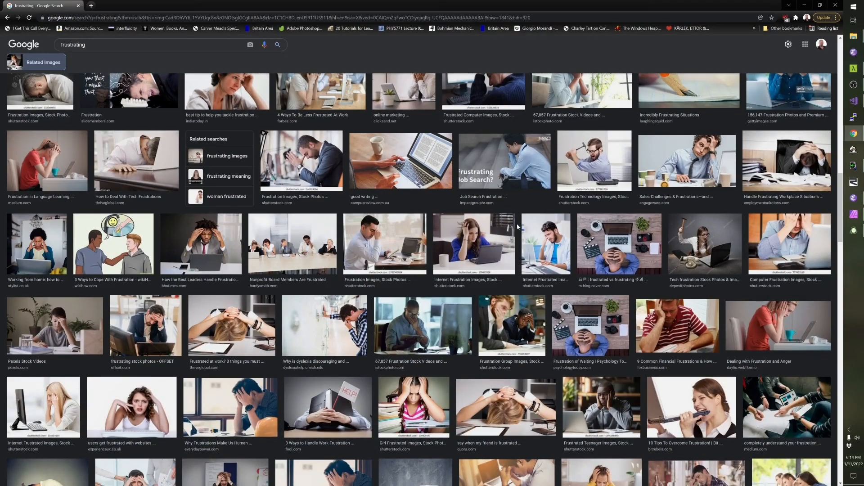
pyautogui.moveTo(646, 202)
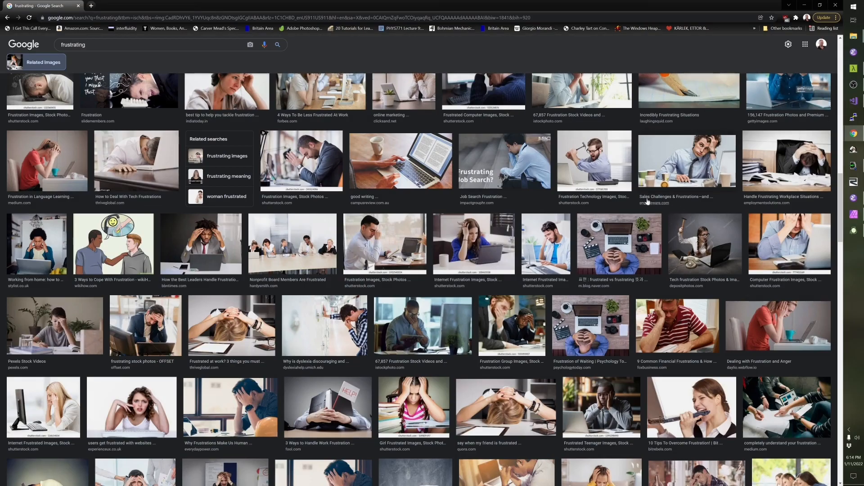
pyautogui.moveTo(667, 187)
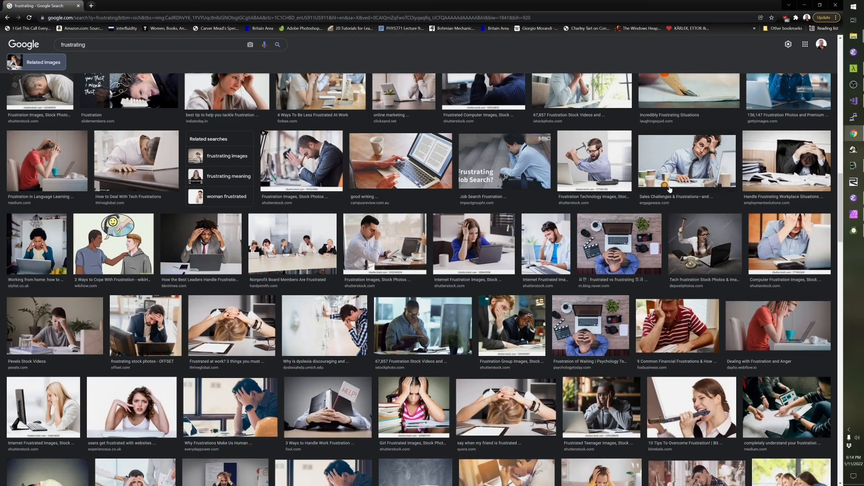
pyautogui.moveTo(710, 176)
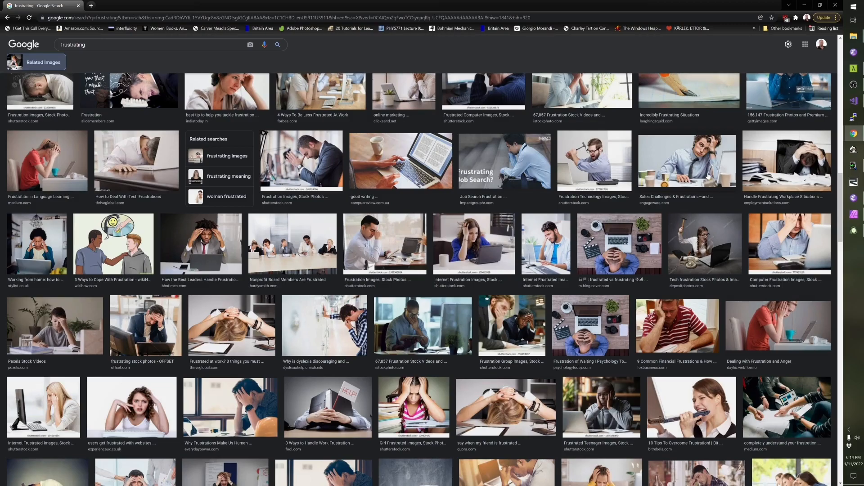
# - Scroll deeper to rows of frustrated workers, cartoons and illustrations
pyautogui.scroll(-3)
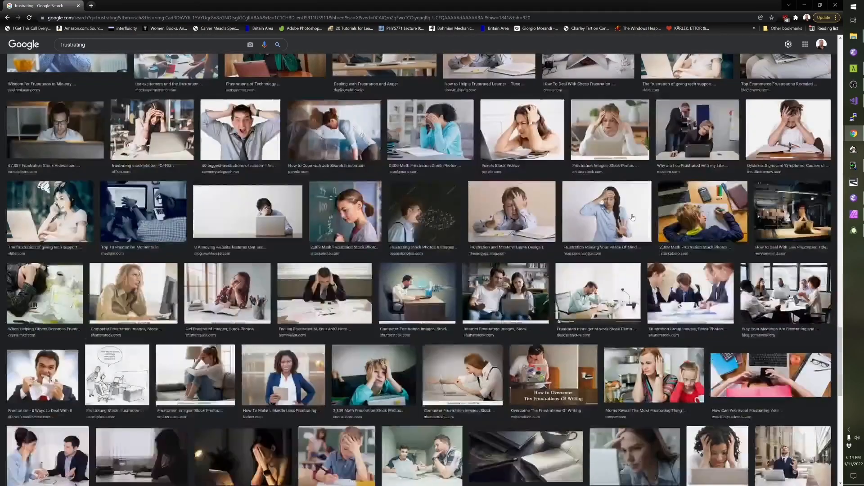
pyautogui.scroll(-3)
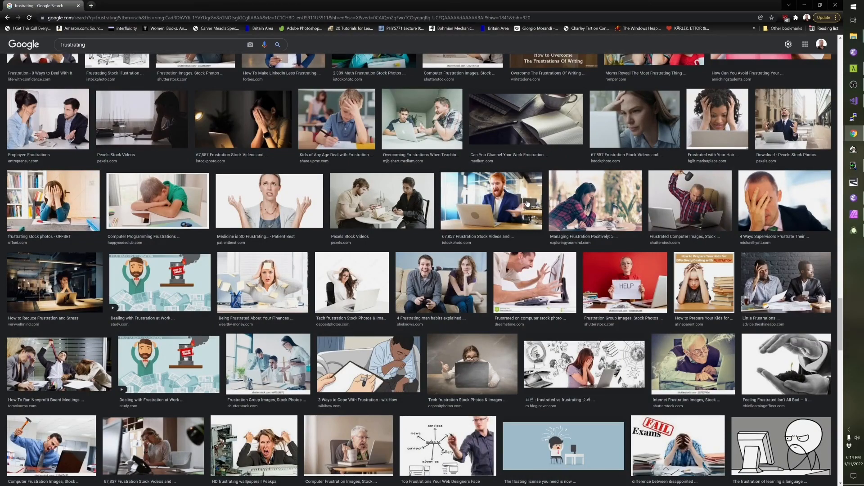
pyautogui.scroll(-3)
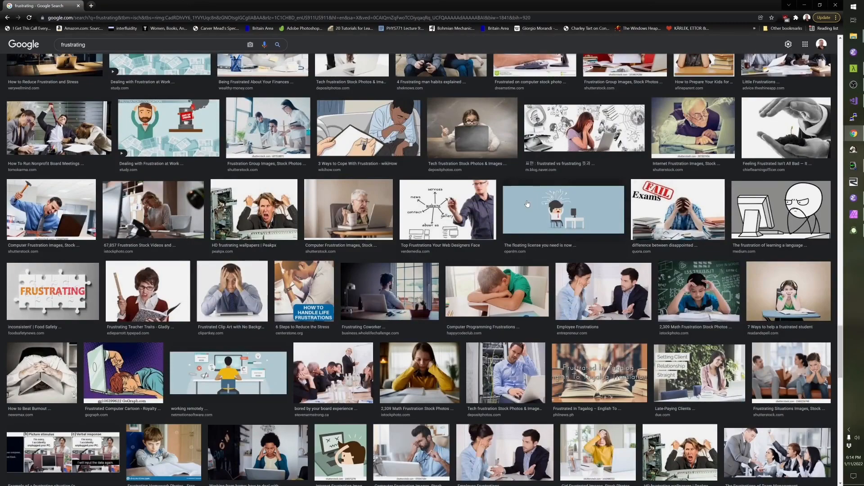
pyautogui.scroll(-3)
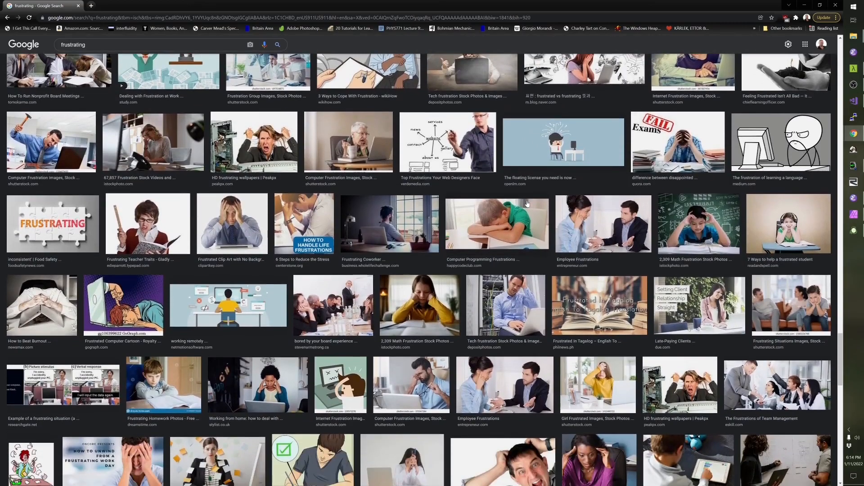
pyautogui.moveTo(530, 204)
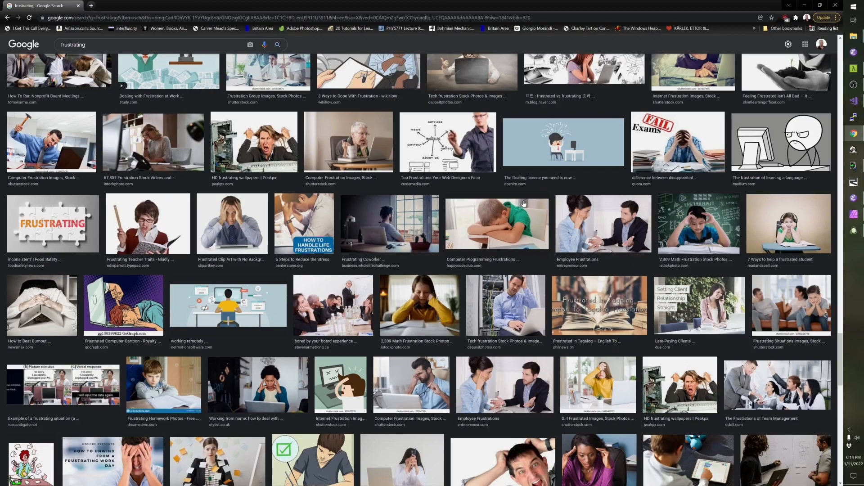
pyautogui.scroll(-3)
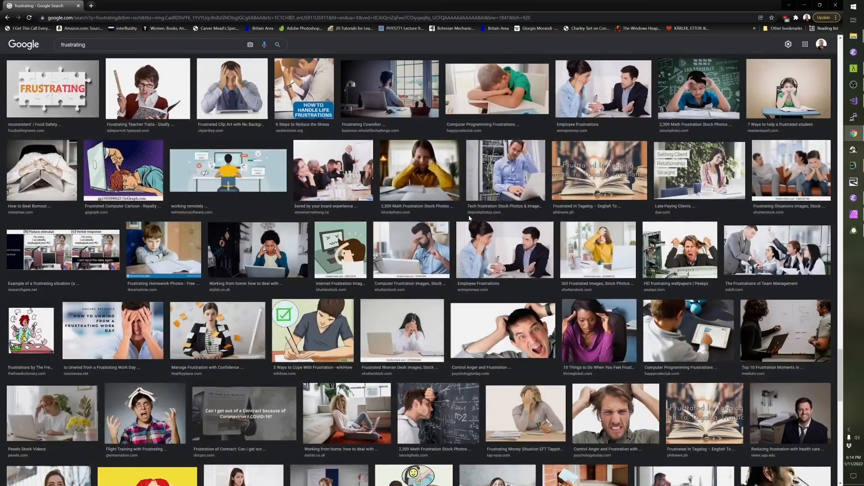
pyautogui.moveTo(616, 256)
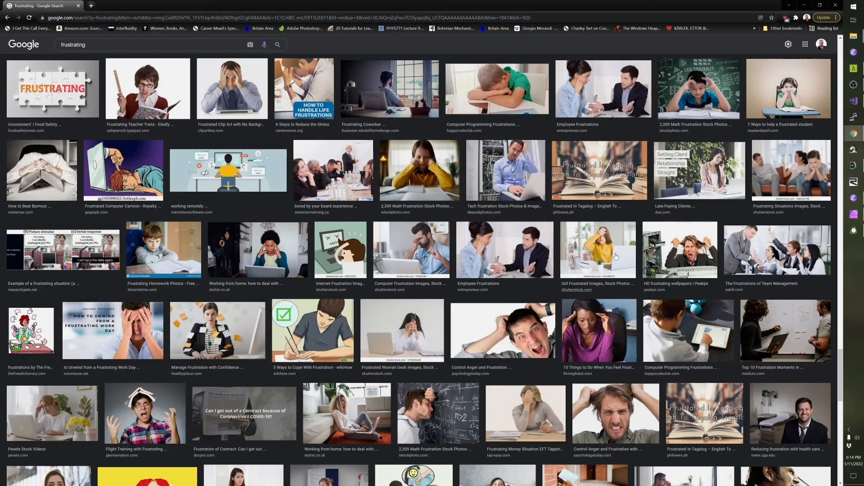
pyautogui.moveTo(250, 204)
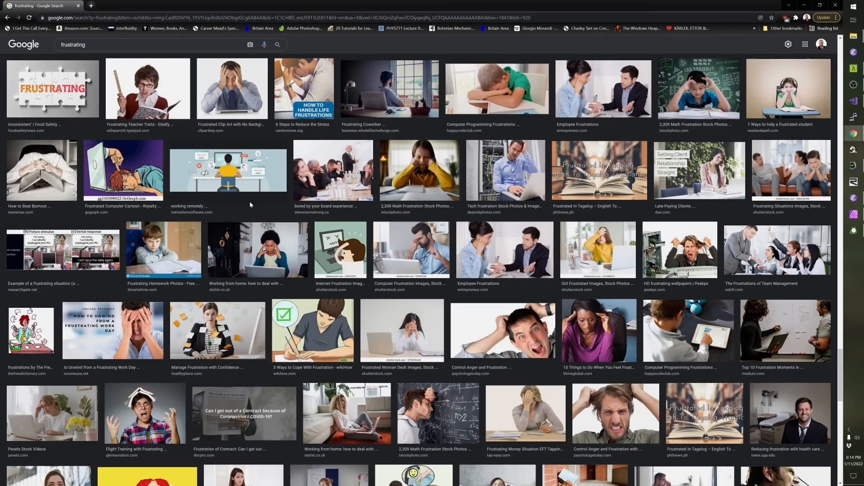
# - Scroll once more to office workers holding their heads and cartoon figures
pyautogui.scroll(-3)
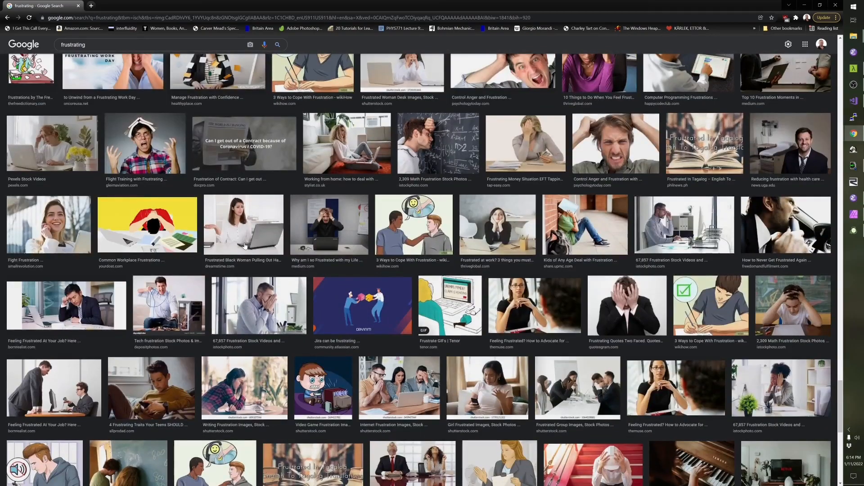
pyautogui.moveTo(236, 253)
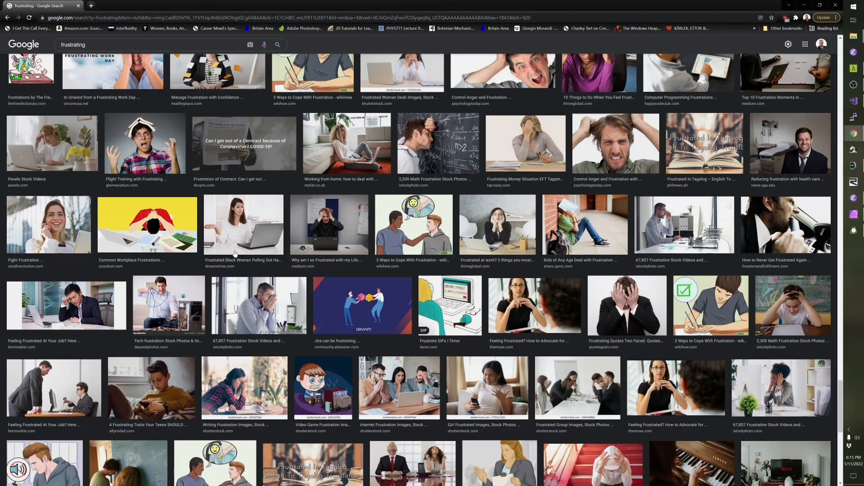
pyautogui.moveTo(269, 269)
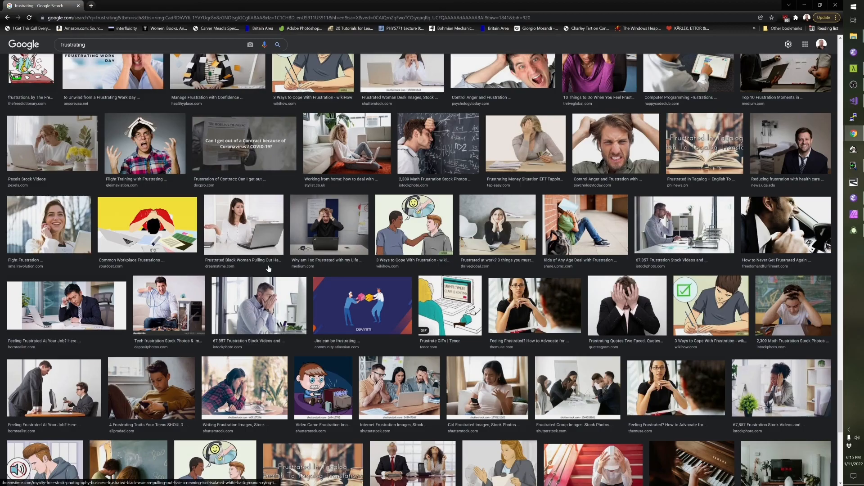
pyautogui.scroll(-3)
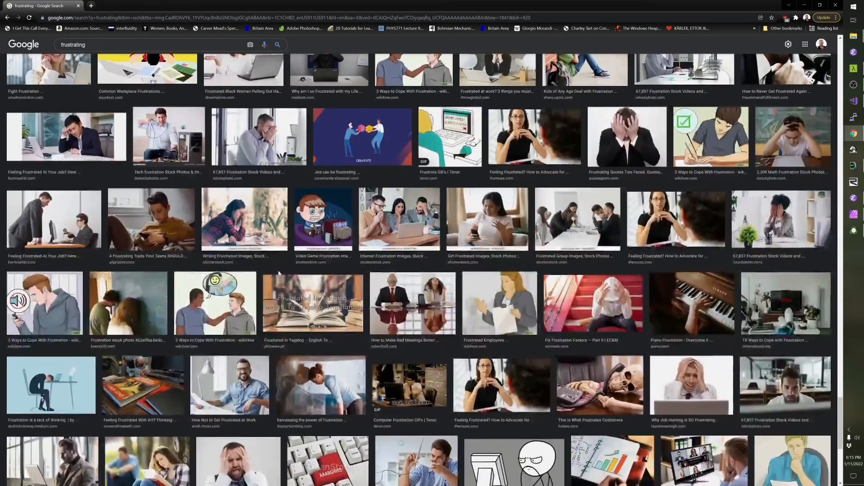
pyautogui.scroll(-3)
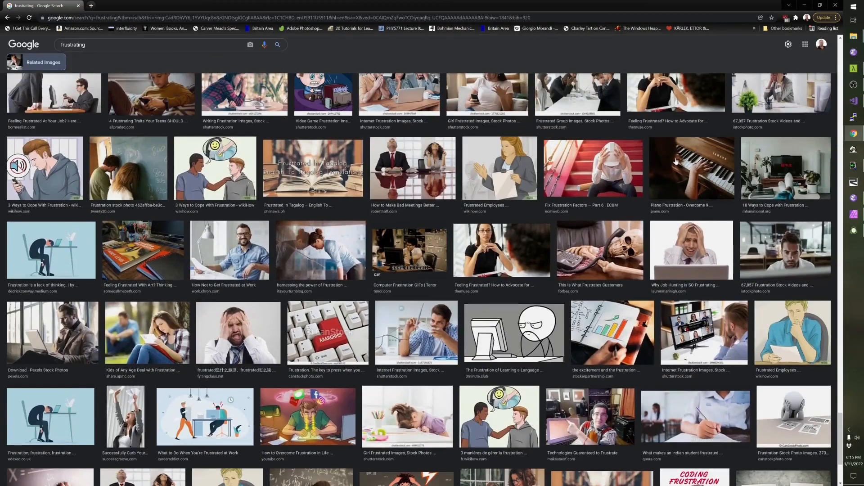
pyautogui.moveTo(672, 166)
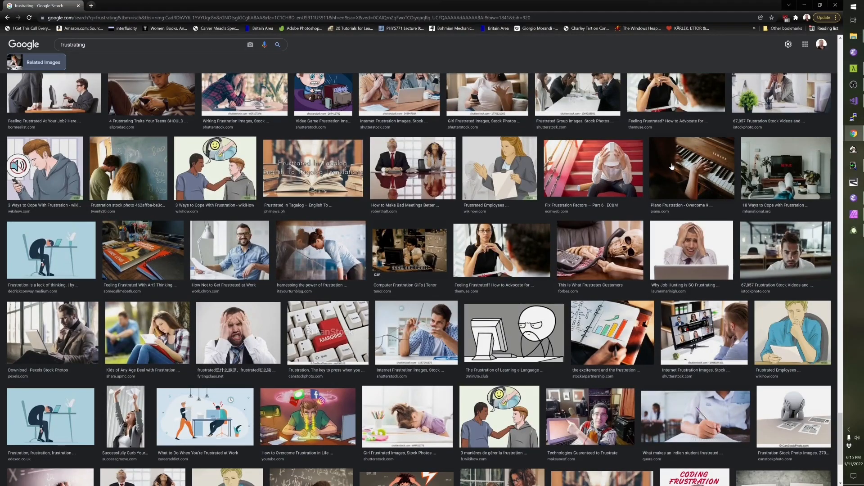
pyautogui.scroll(-3)
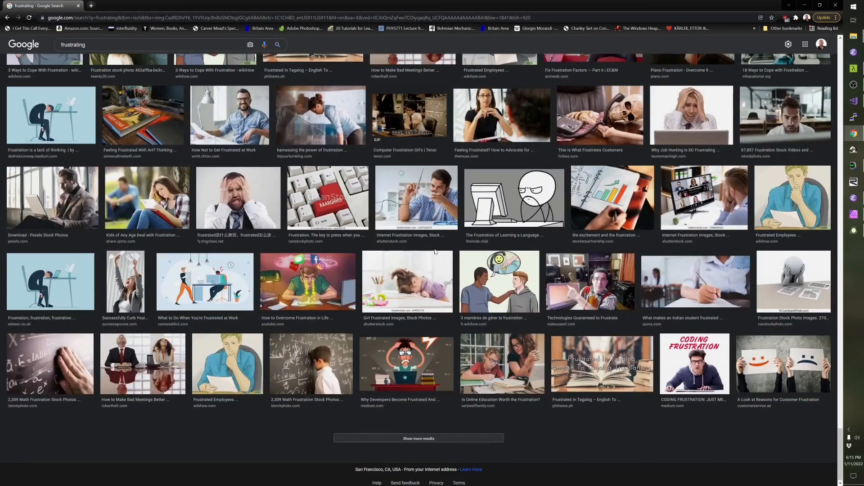
pyautogui.moveTo(430, 252)
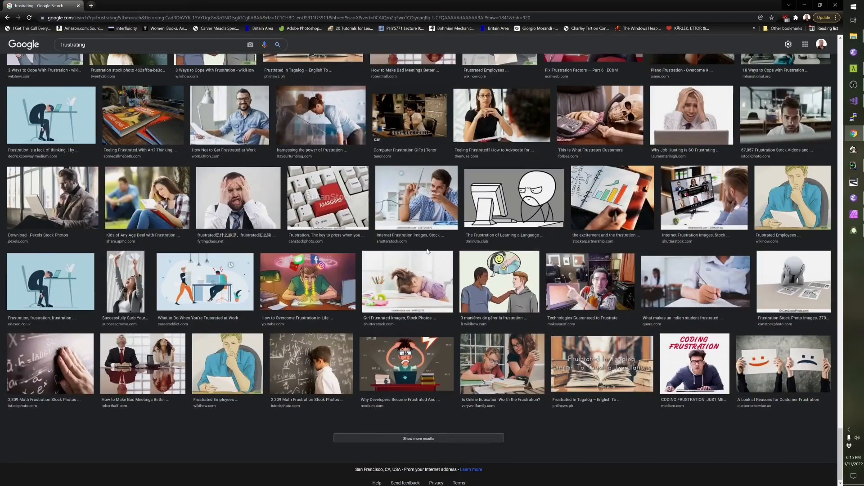
pyautogui.scroll(-3)
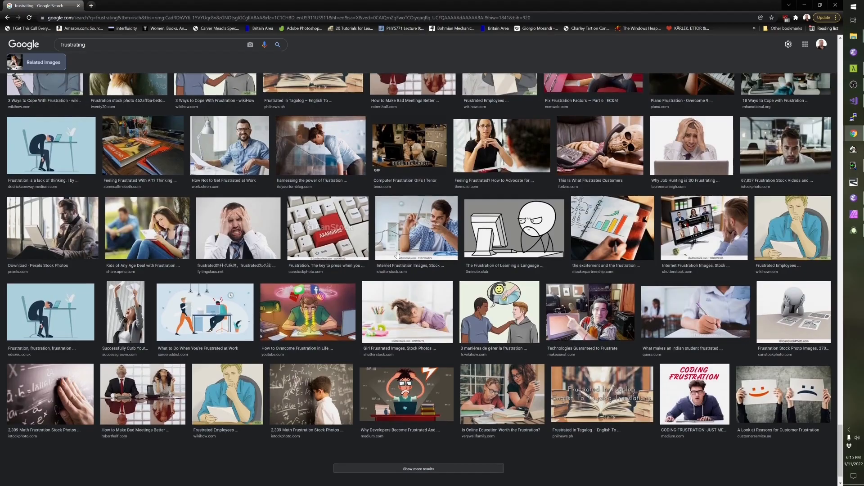
pyautogui.scroll(-3)
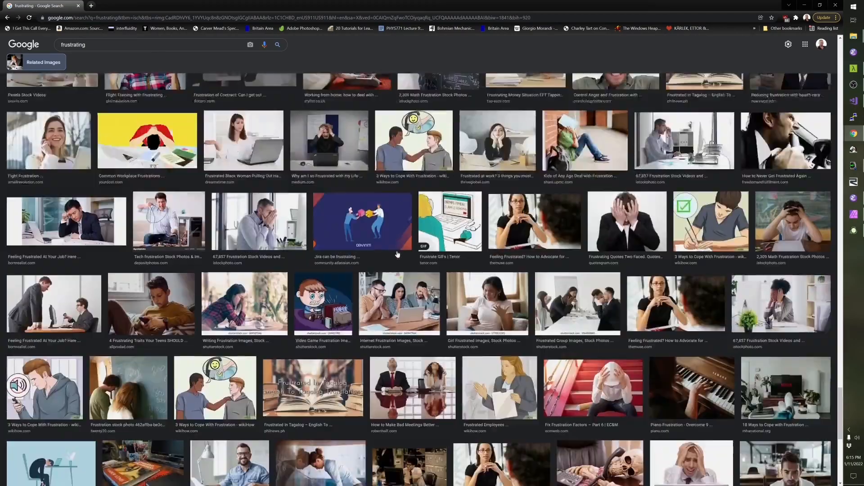